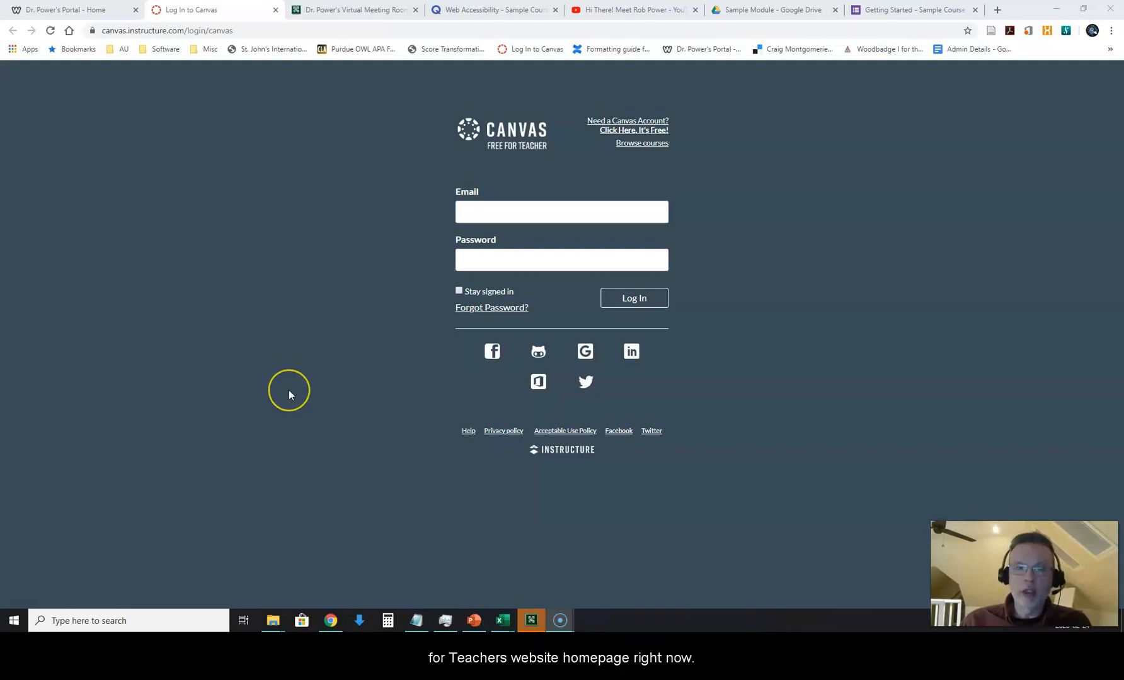
{"action": "mouse_move", "coordinate": [256, 373]}
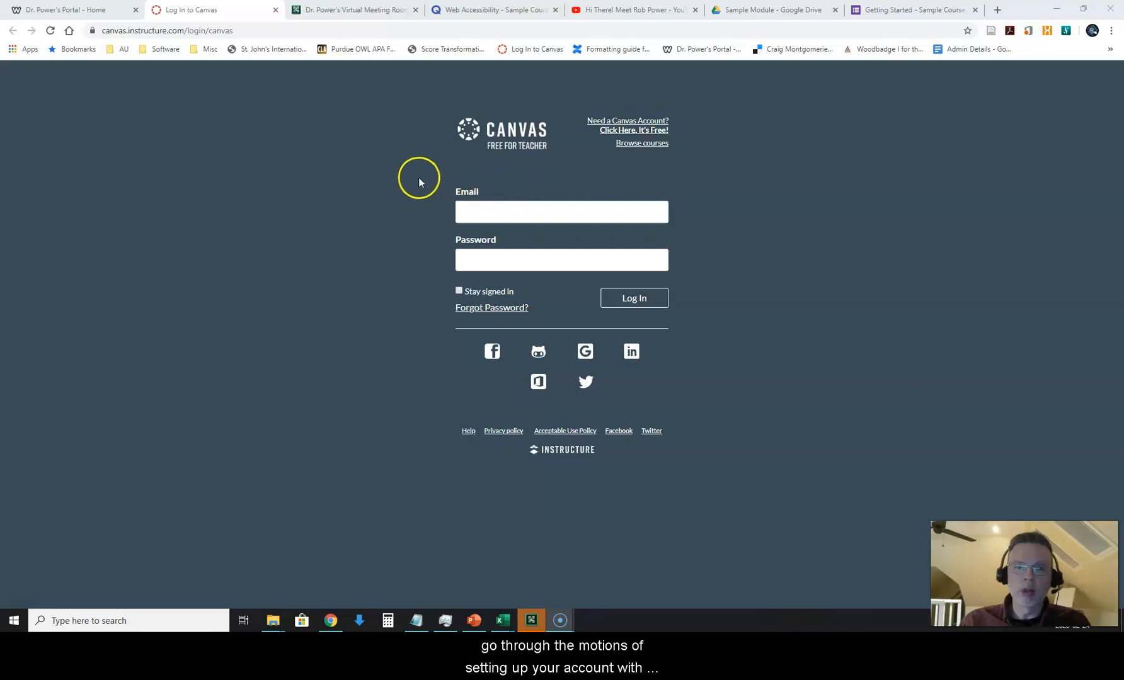
{"action": "mouse_move", "coordinate": [393, 178]}
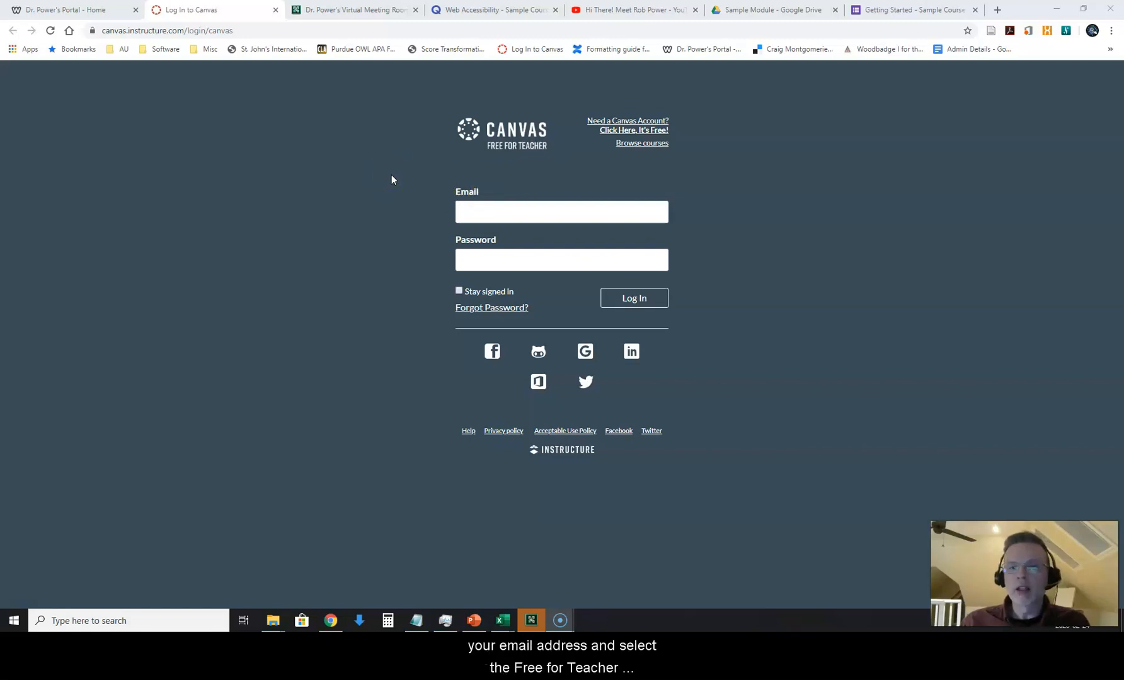
{"action": "mouse_move", "coordinate": [385, 185]}
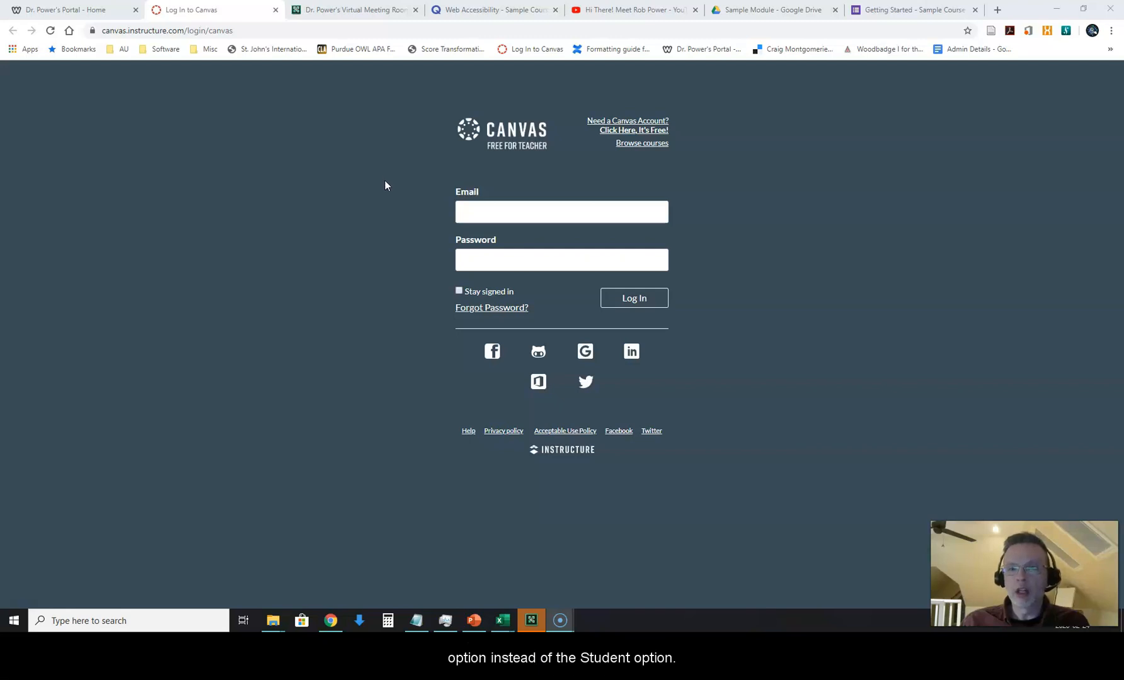
{"action": "left_click", "coordinate": [560, 212]}
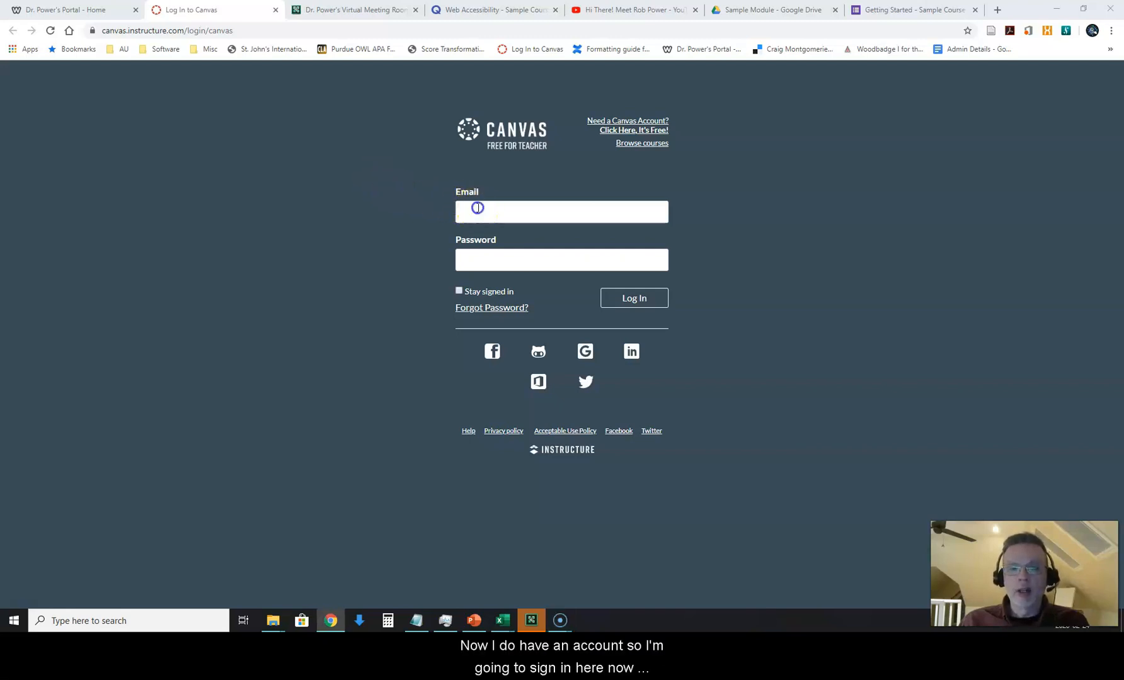
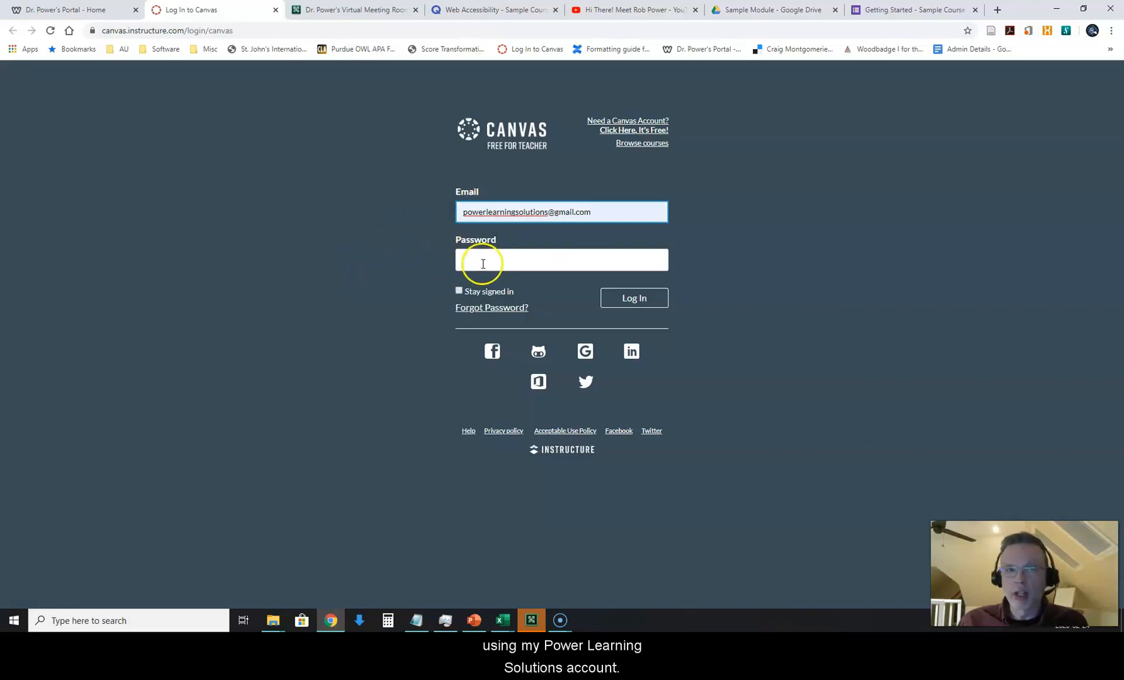
{"action": "type", "text": "•••••••"}
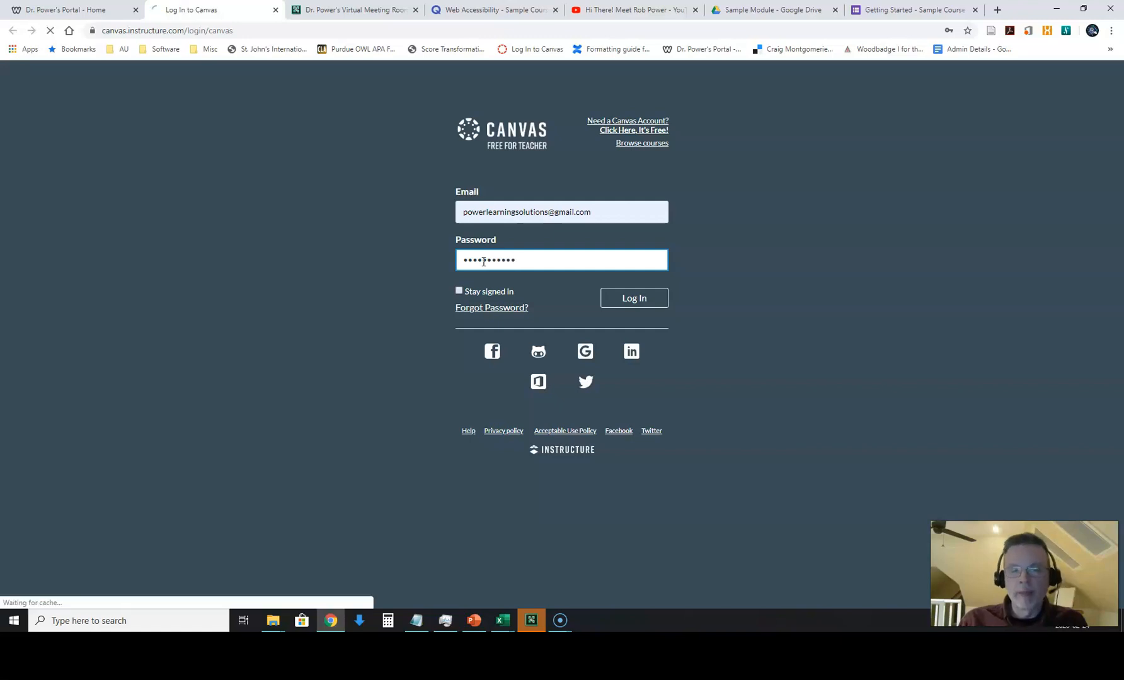
{"action": "left_click", "coordinate": [633, 298]}
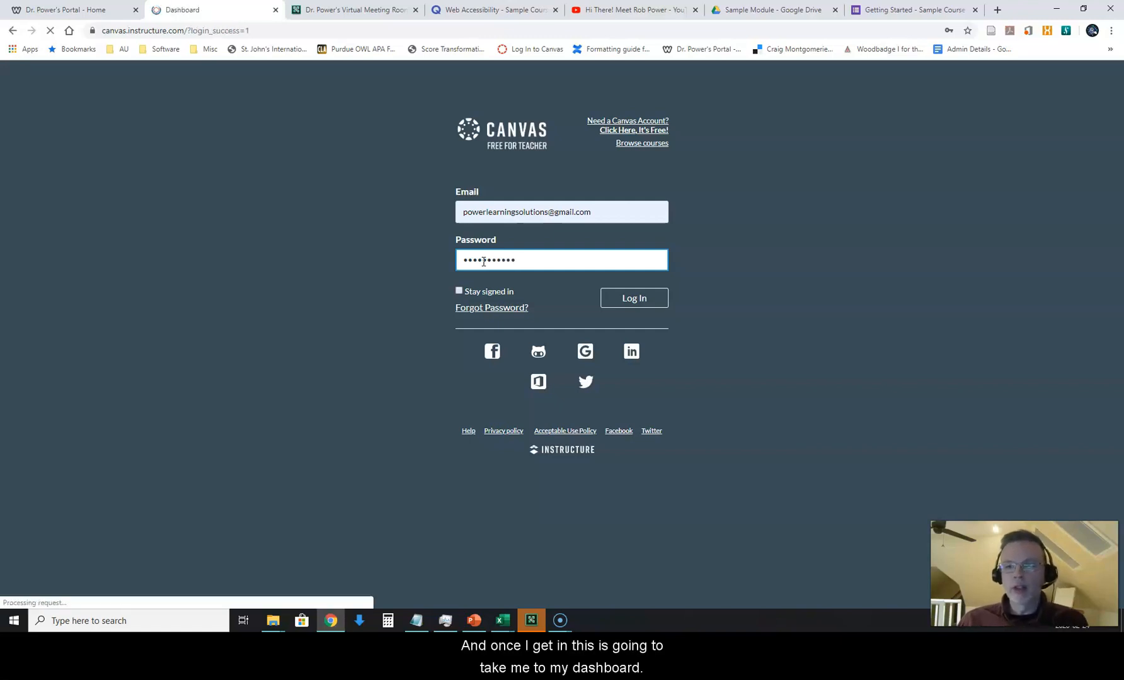
{"action": "left_click", "coordinate": [633, 298]}
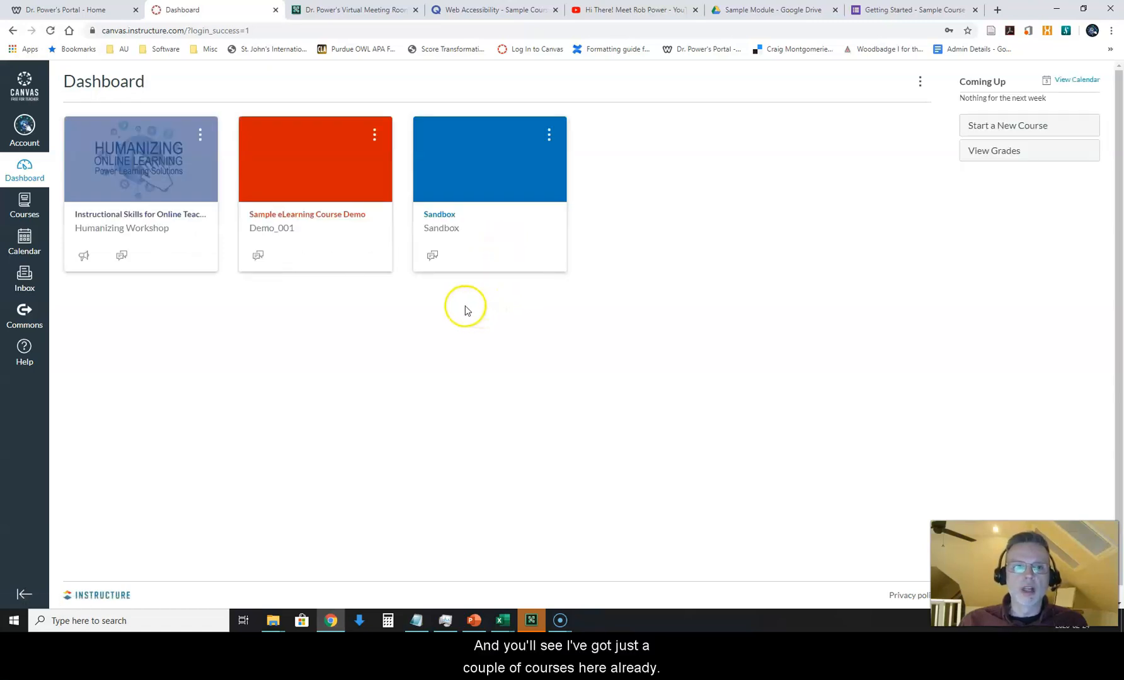
{"action": "mouse_move", "coordinate": [381, 350]}
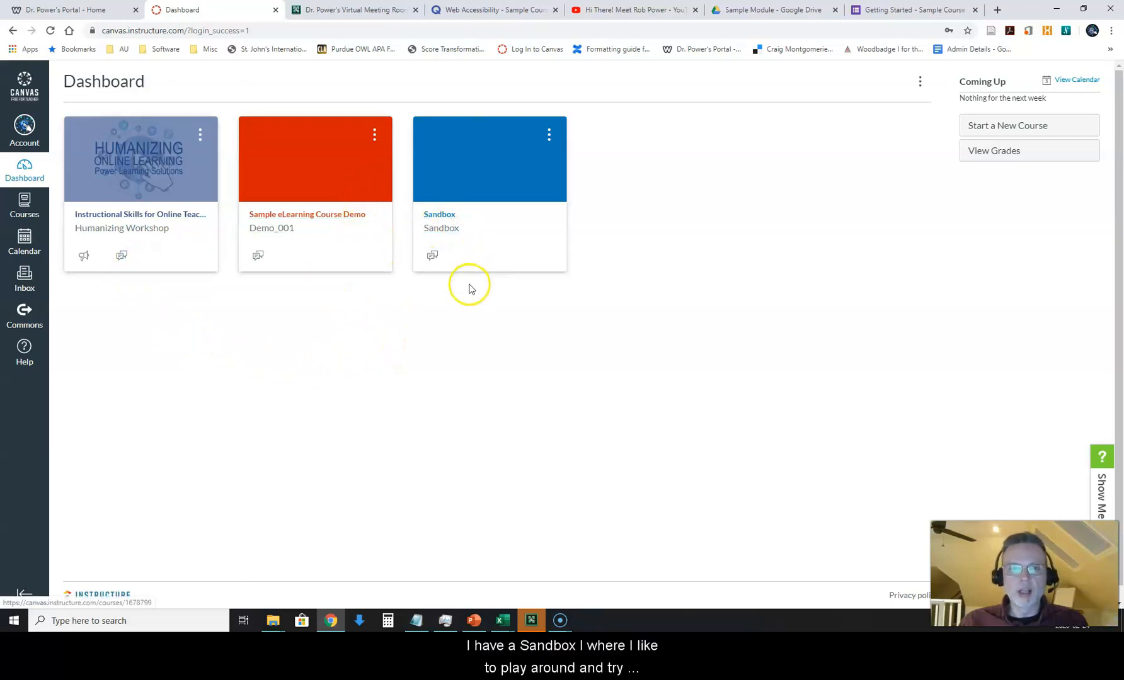
{"action": "mouse_move", "coordinate": [429, 367]}
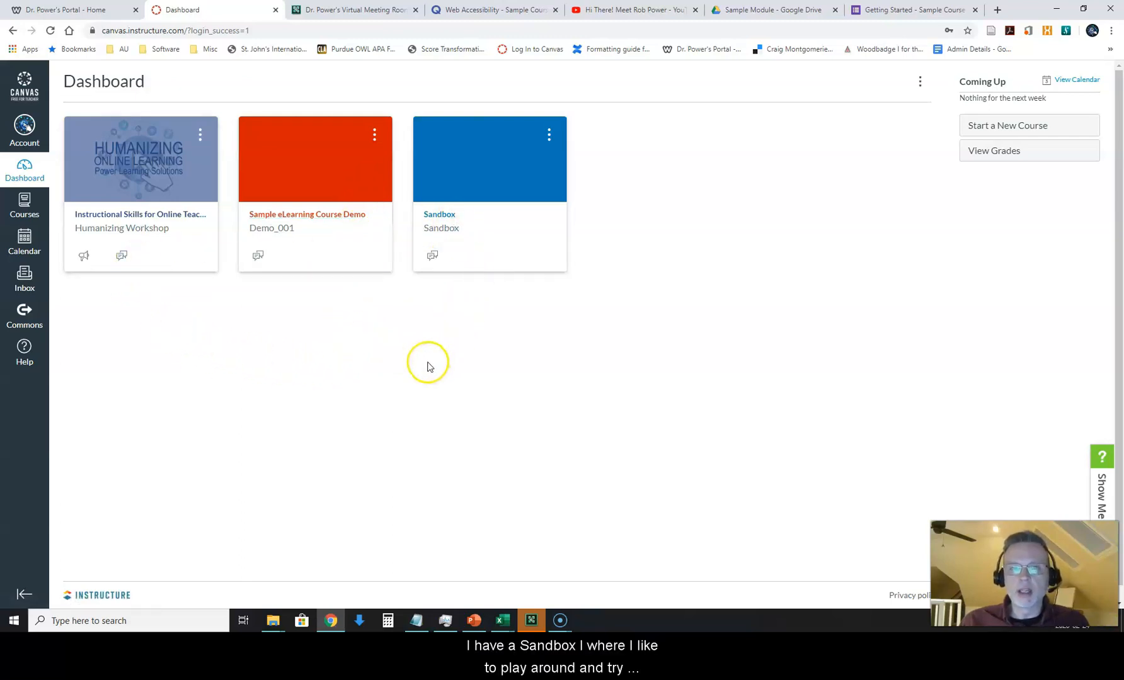
{"action": "mouse_move", "coordinate": [421, 361]}
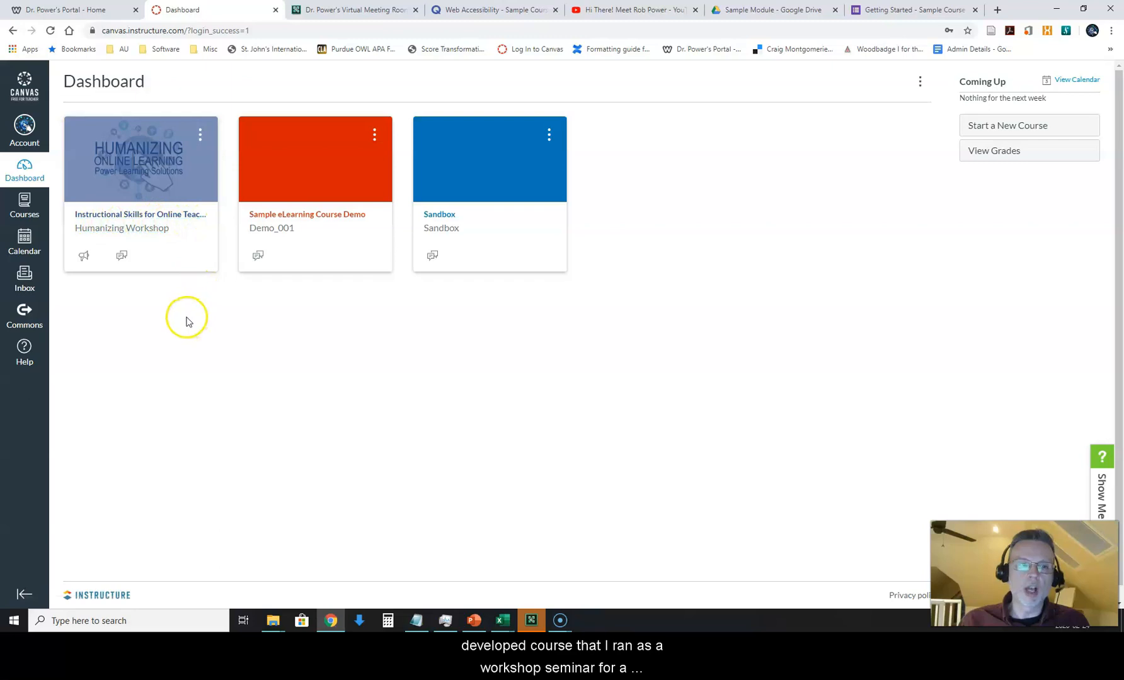
{"action": "mouse_move", "coordinate": [185, 320]}
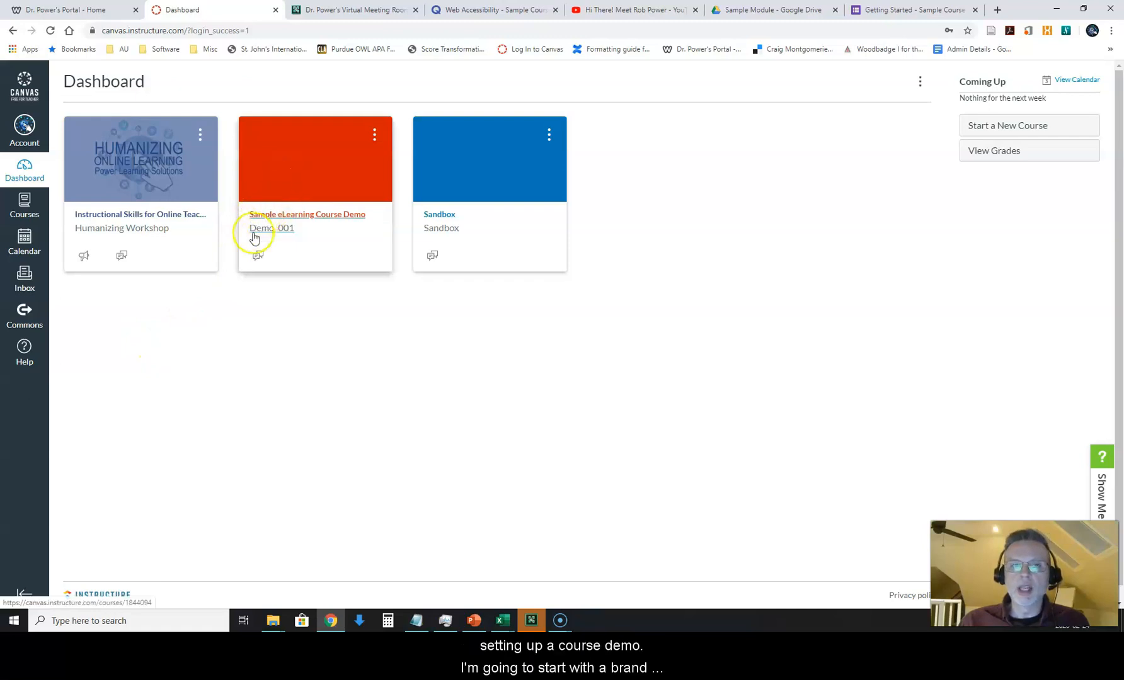
{"action": "mouse_move", "coordinate": [238, 324]}
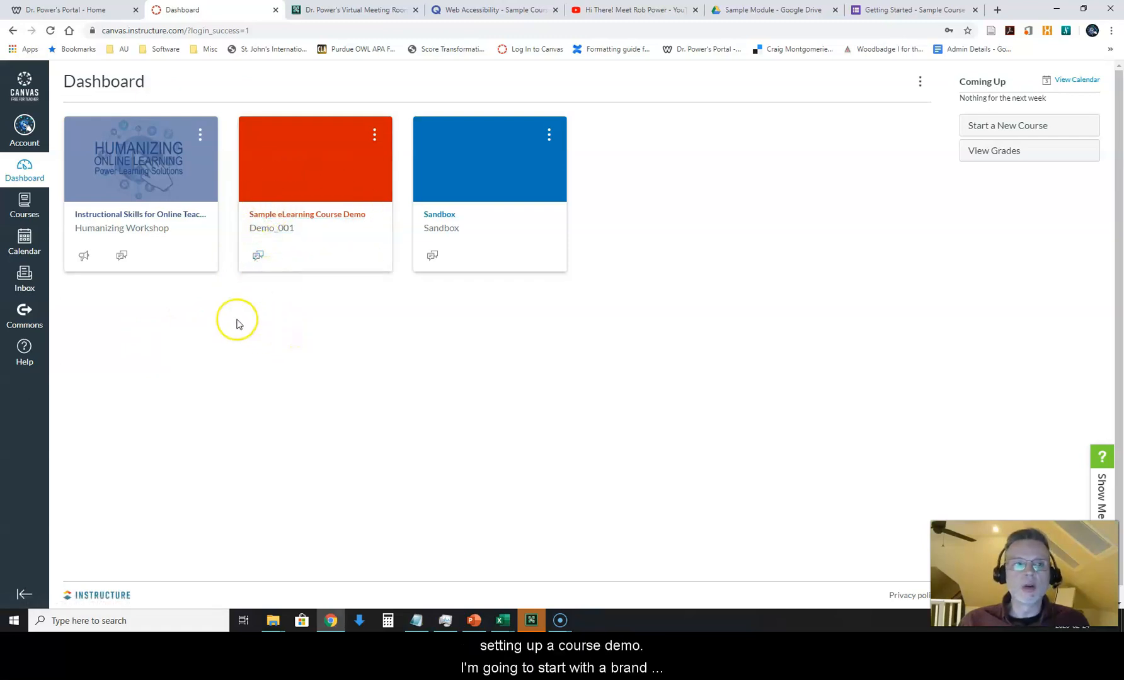
{"action": "mouse_move", "coordinate": [223, 320]}
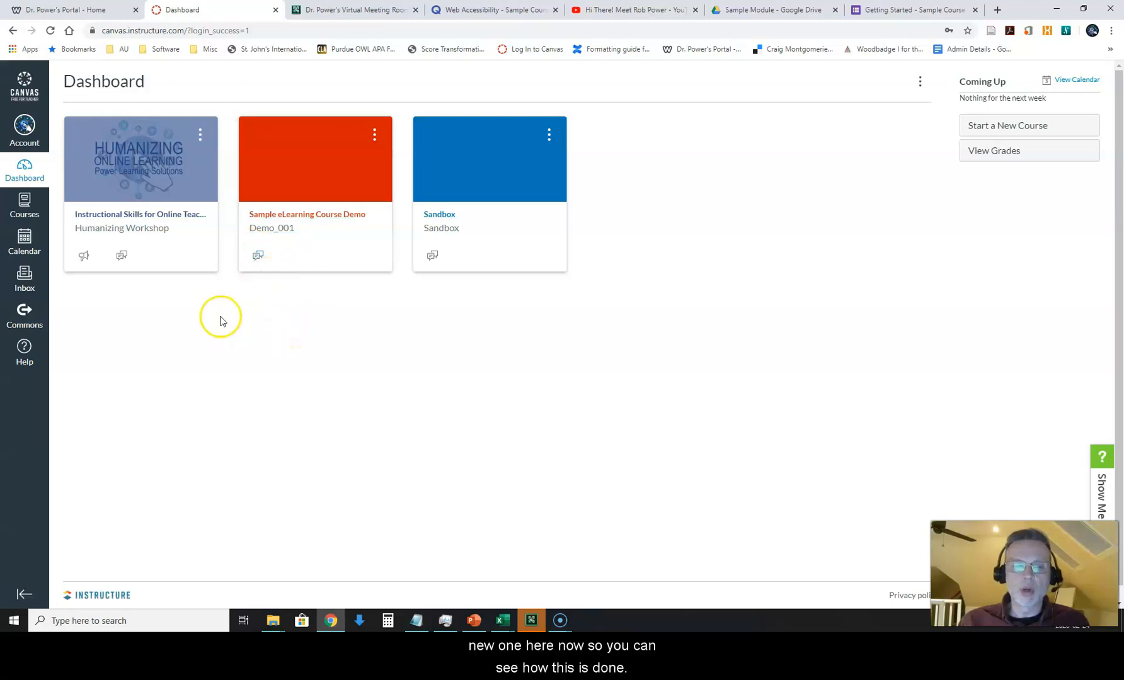
{"action": "mouse_move", "coordinate": [207, 321]}
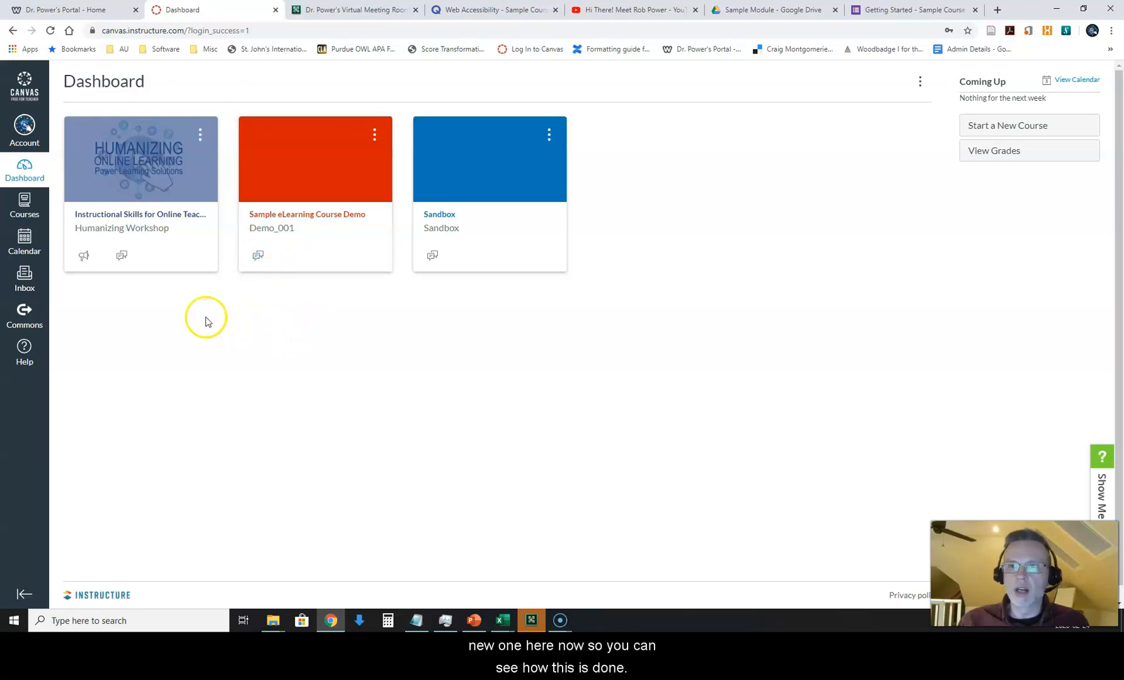
{"action": "mouse_move", "coordinate": [172, 290]}
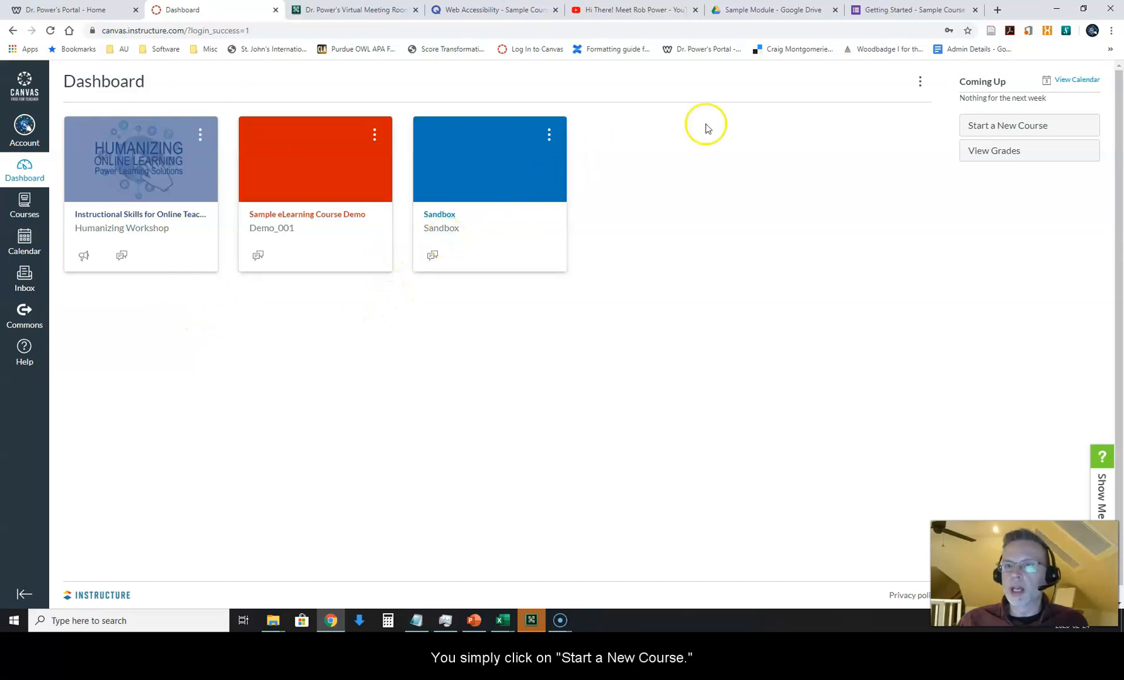
Start a new course and name it 'eLearning Demo 2020'
{"action": "left_click", "coordinate": [1006, 126]}
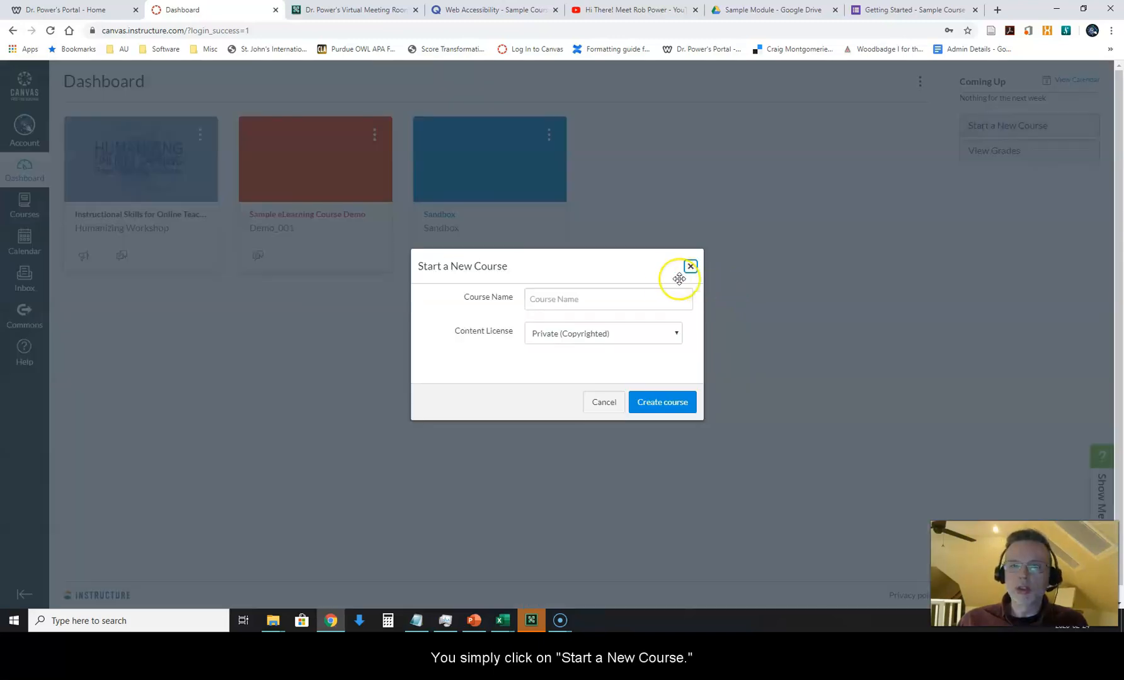
{"action": "left_click", "coordinate": [607, 299]}
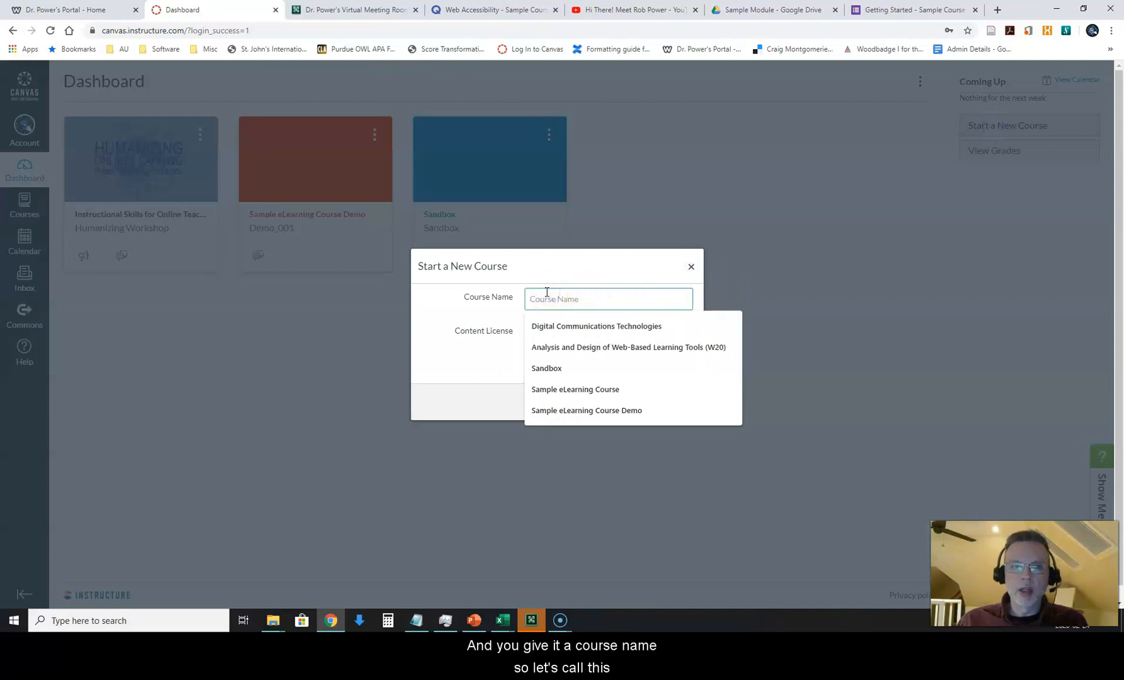
{"action": "type", "text": "e"}
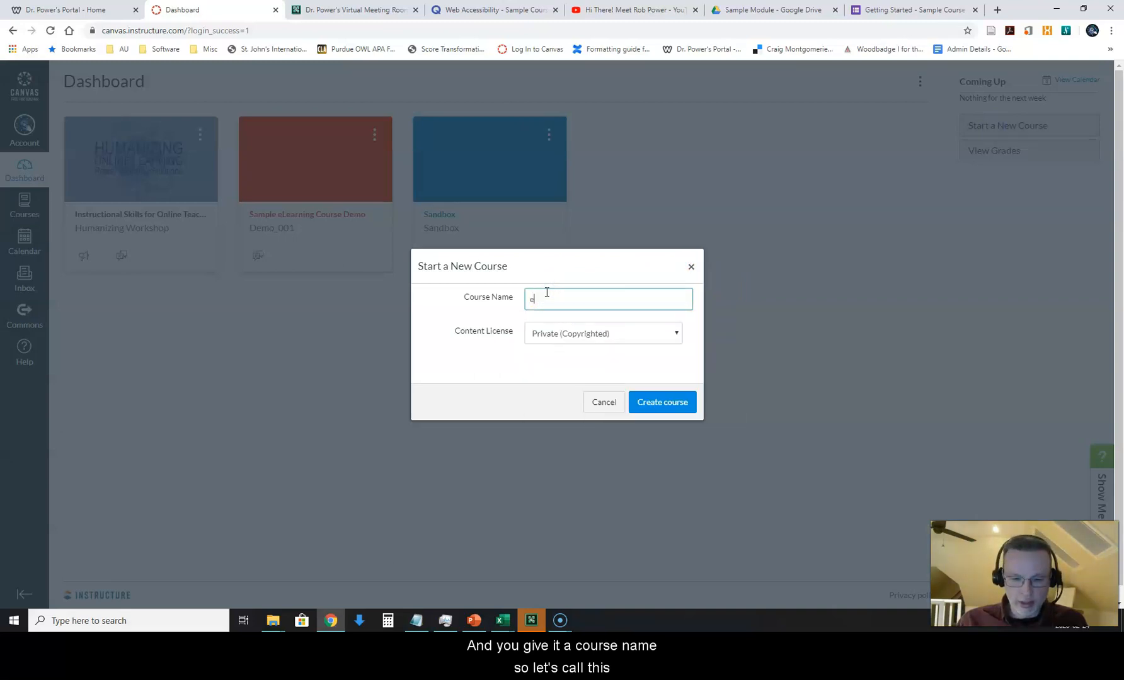
{"action": "type", "text": "Learning Demo"}
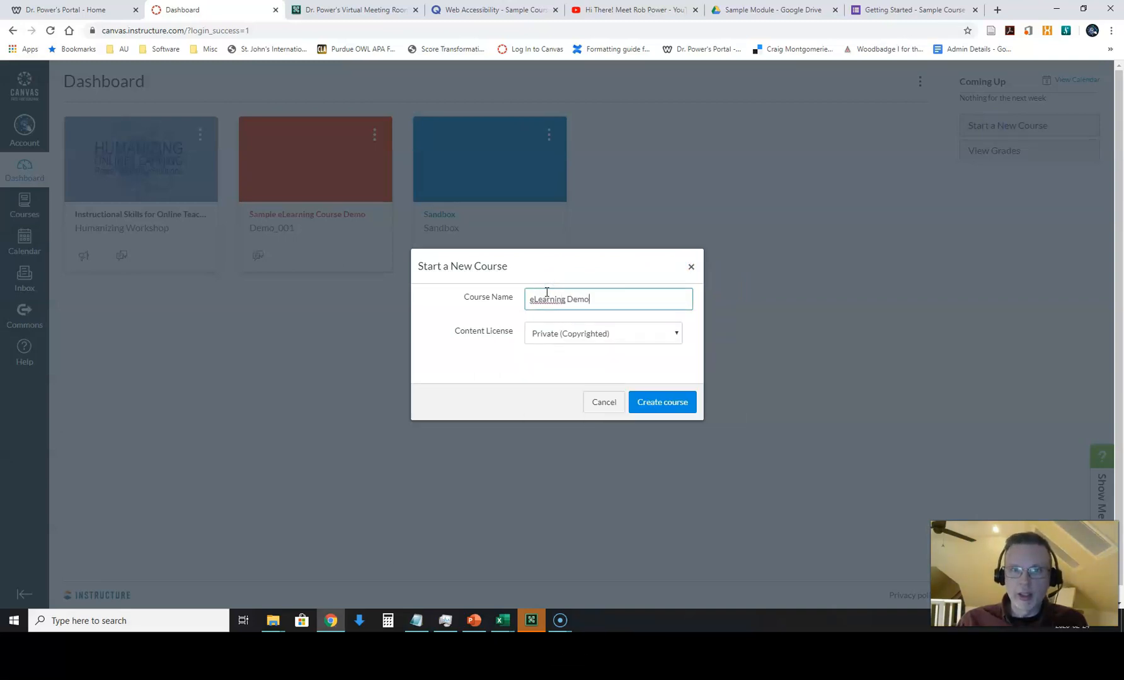
{"action": "type", "text": "2020"}
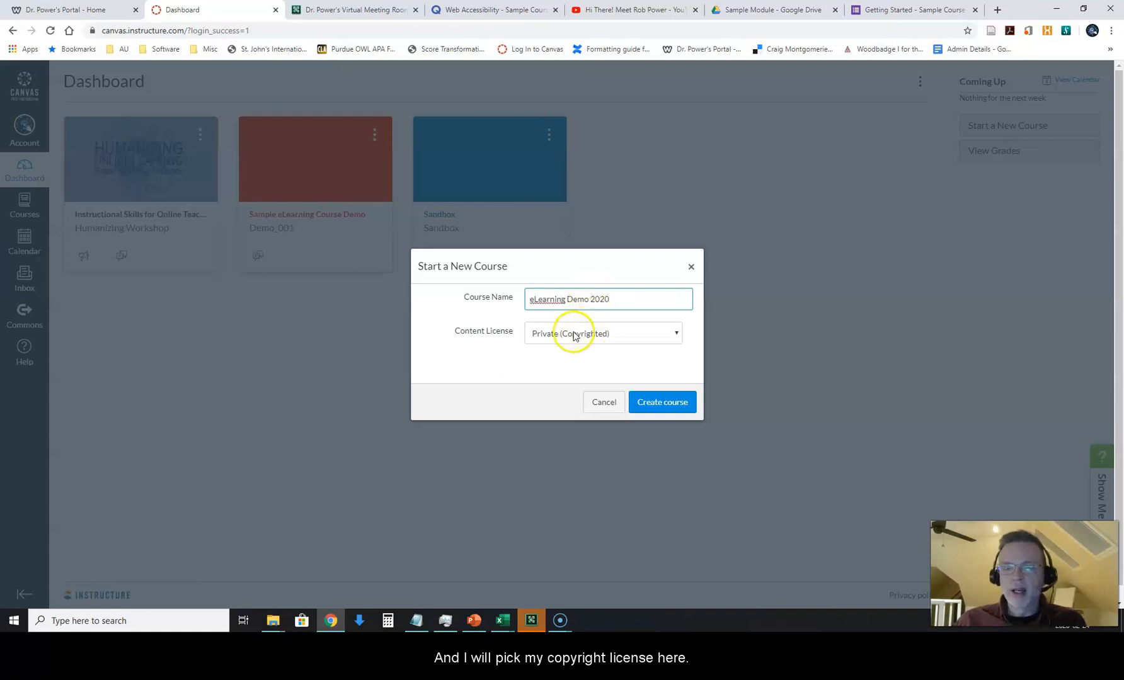
Choose the CC Attribution content license and create the course
{"action": "left_click", "coordinate": [601, 334]}
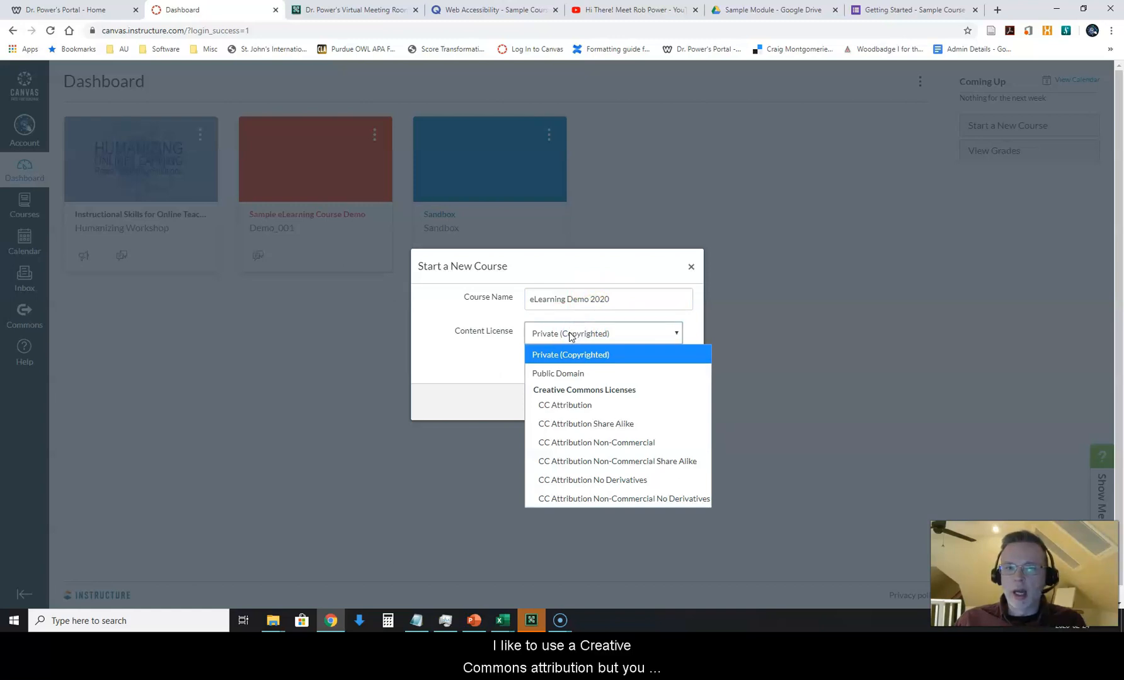
{"action": "mouse_move", "coordinate": [566, 405]}
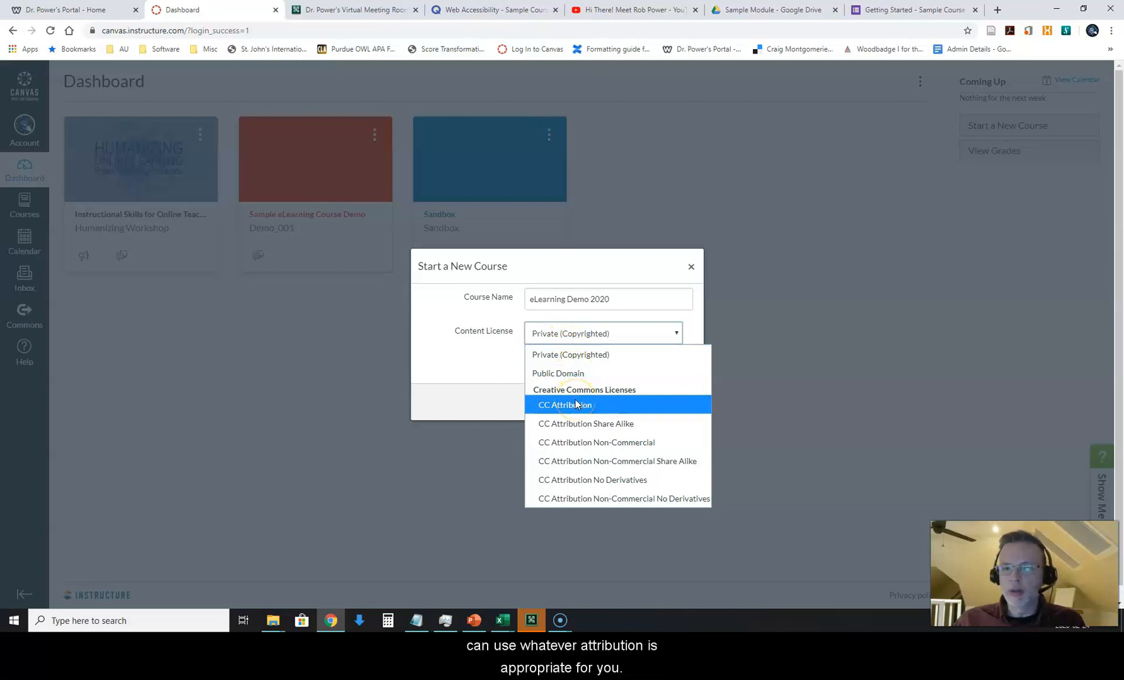
{"action": "left_click", "coordinate": [565, 404]}
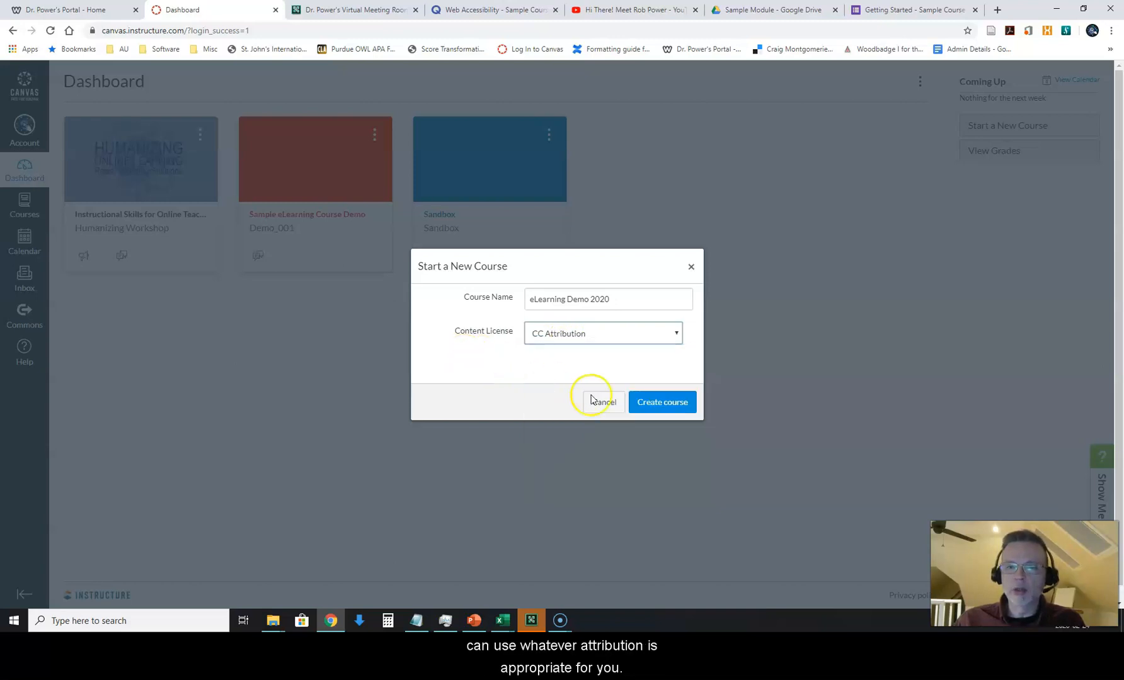
{"action": "left_click", "coordinate": [661, 402]}
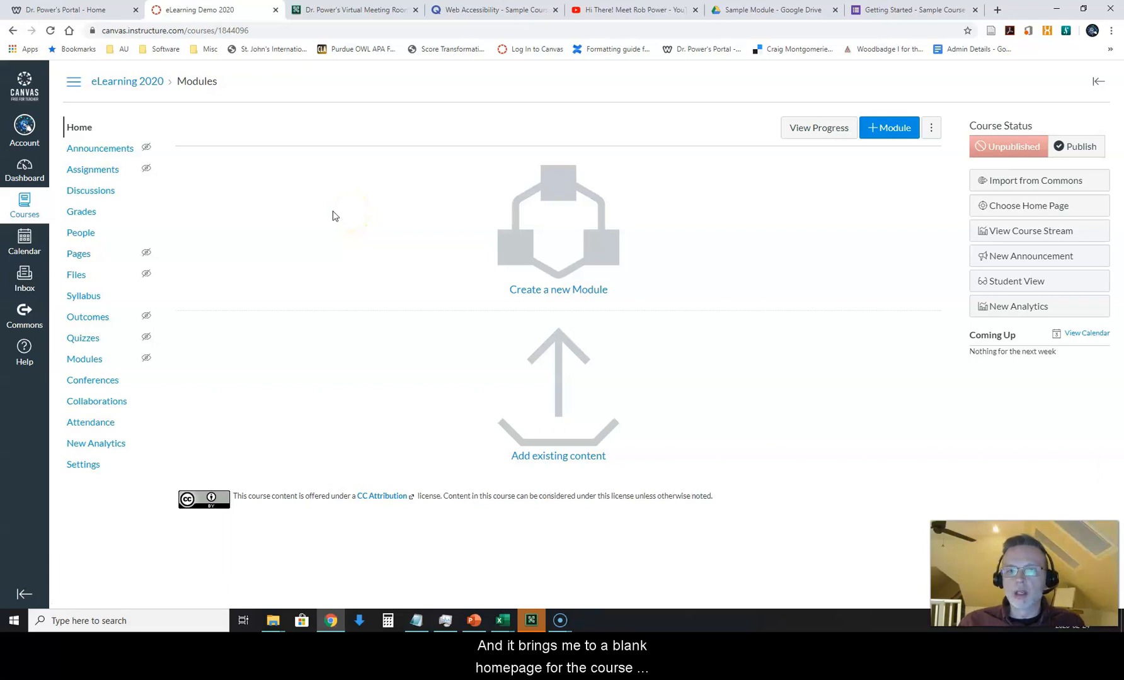
{"action": "mouse_move", "coordinate": [321, 199]}
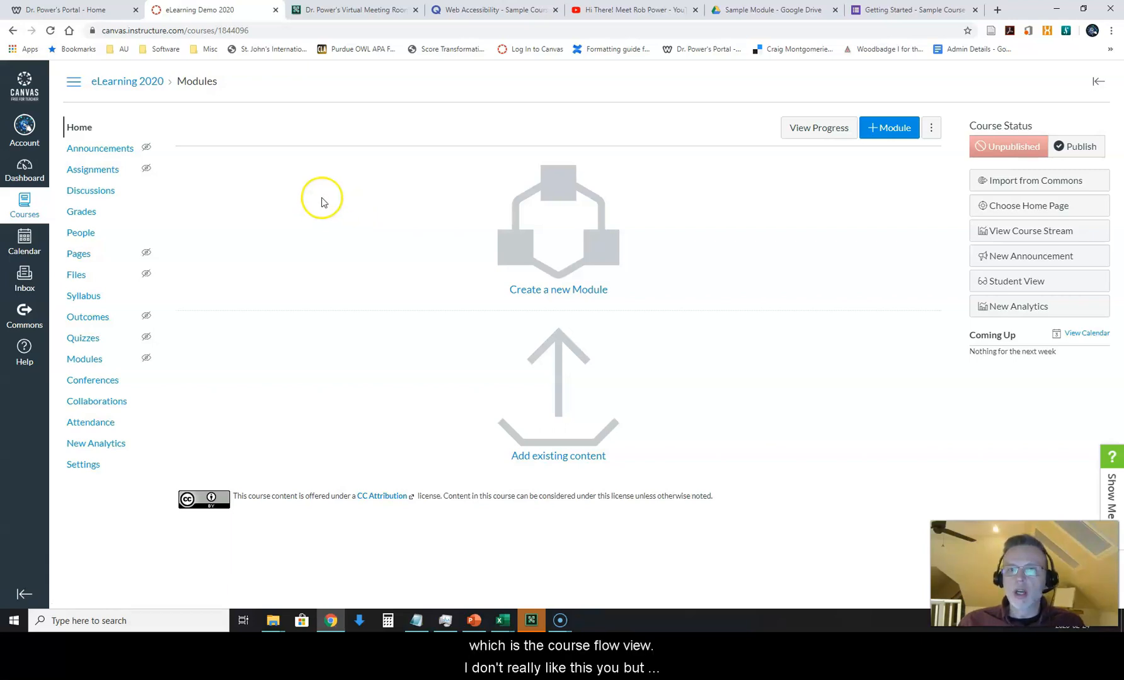
{"action": "mouse_move", "coordinate": [406, 217]}
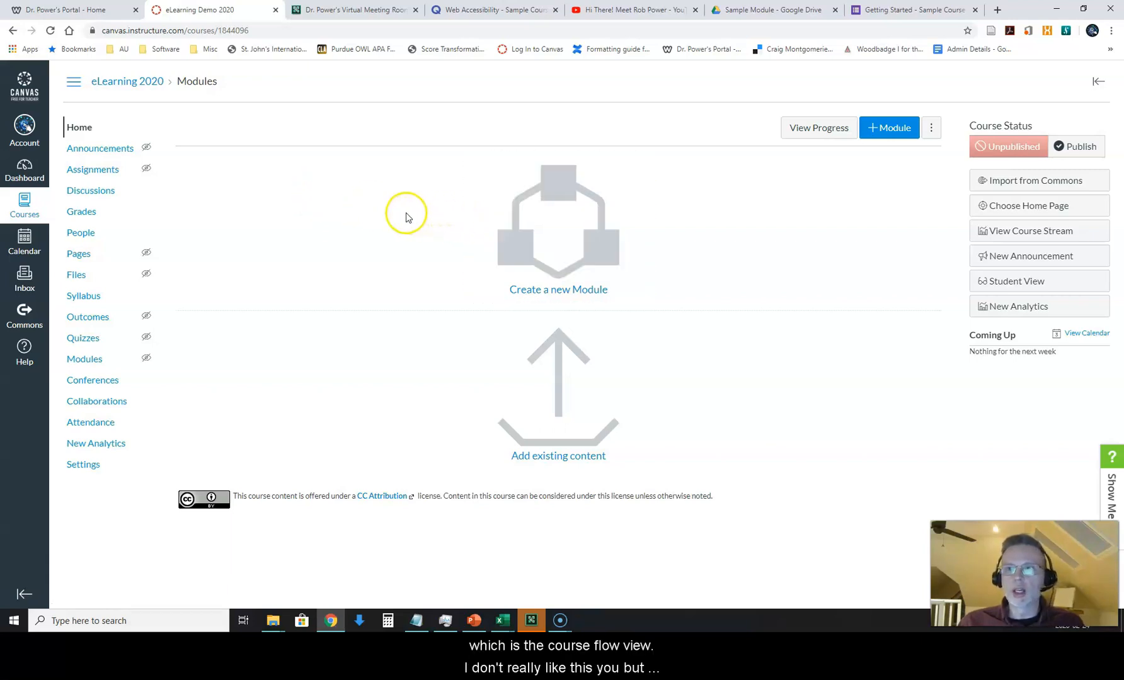
{"action": "mouse_move", "coordinate": [342, 213]}
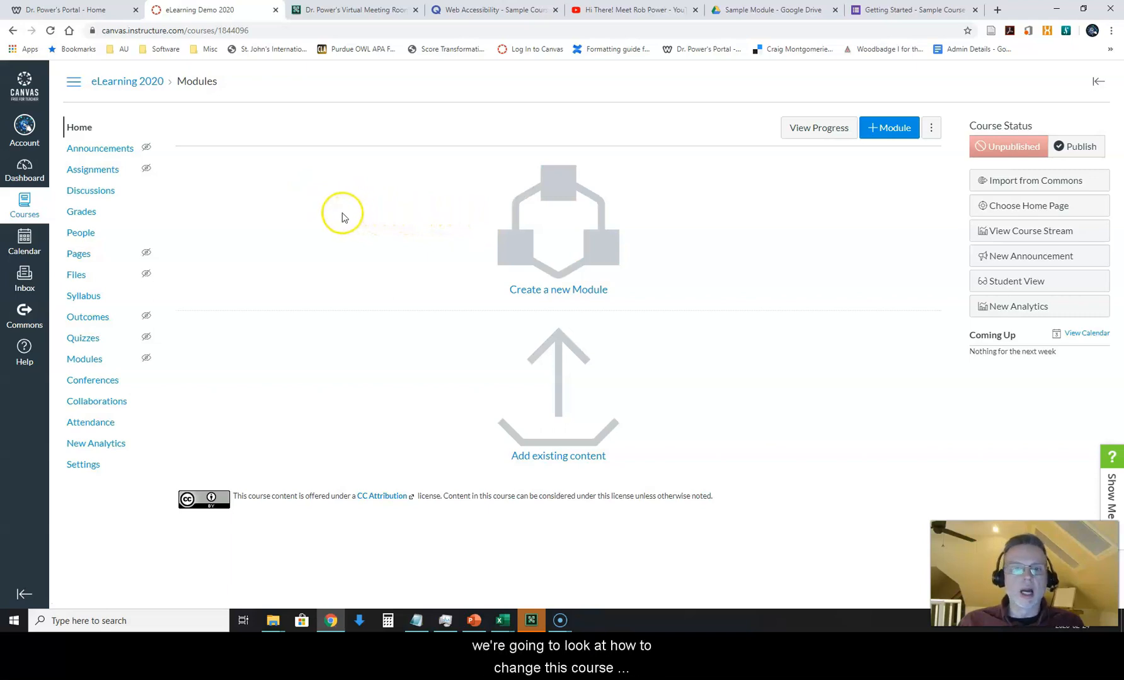
{"action": "mouse_move", "coordinate": [342, 219]}
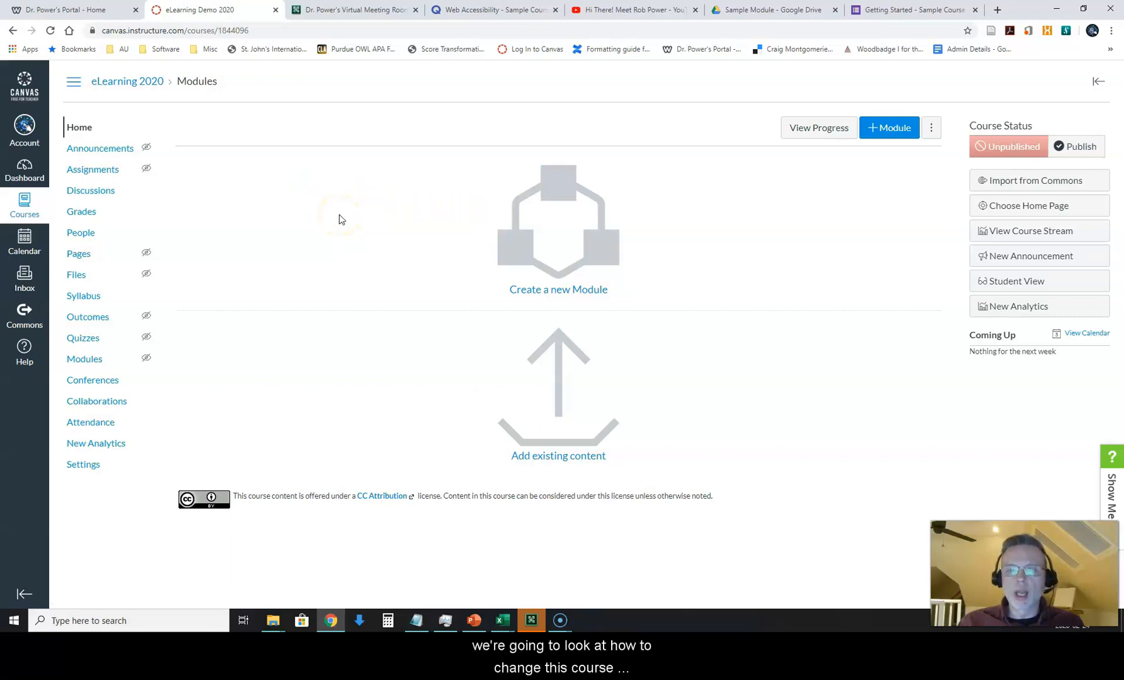